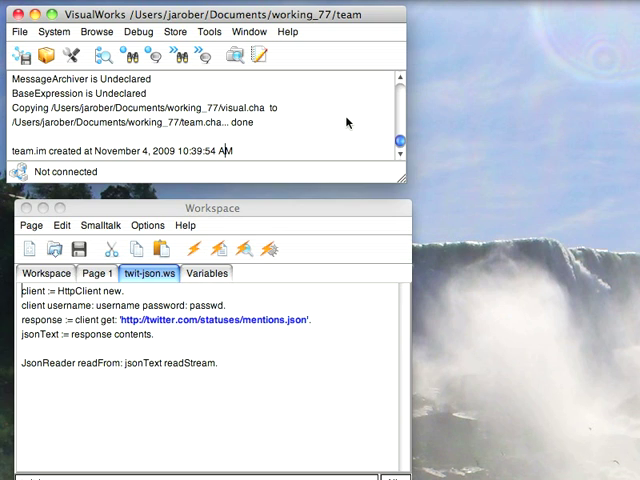
mouse_move(302, 160)
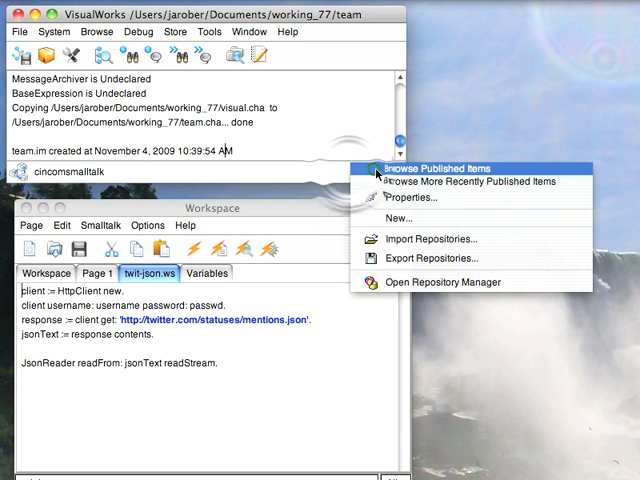
Step: Filter the published Store items to 'Json' and list the versions of the JSONReader package
left_click(448, 168)
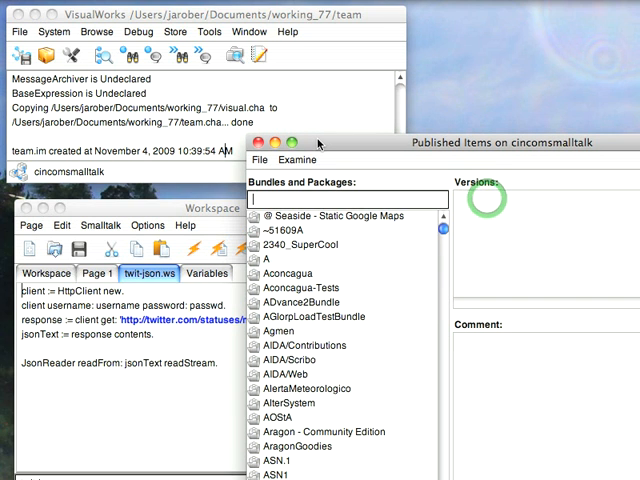
type("Json")
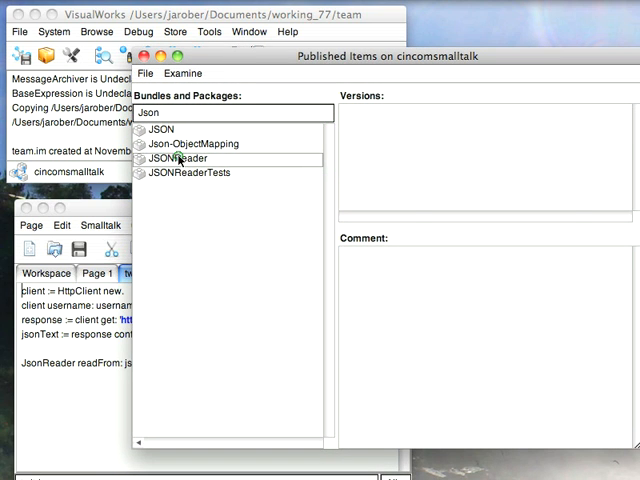
left_click(180, 158)
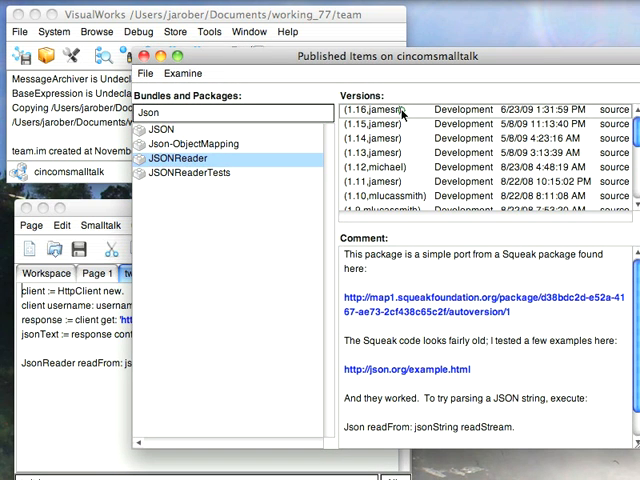
right_click(400, 110)
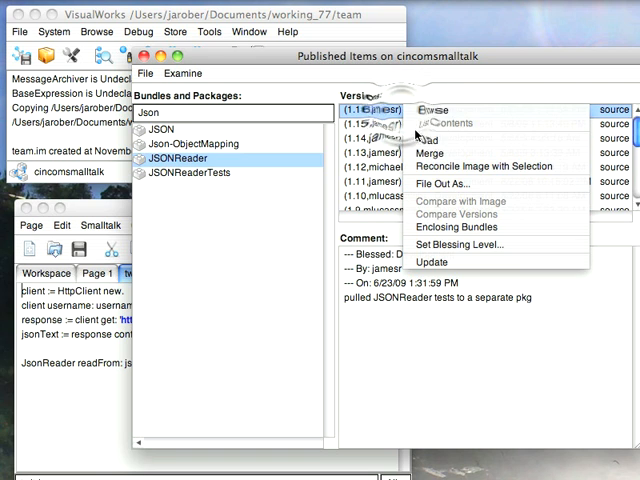
Step: Load the newest JSONReader version from the Store into the image
left_click(436, 110)
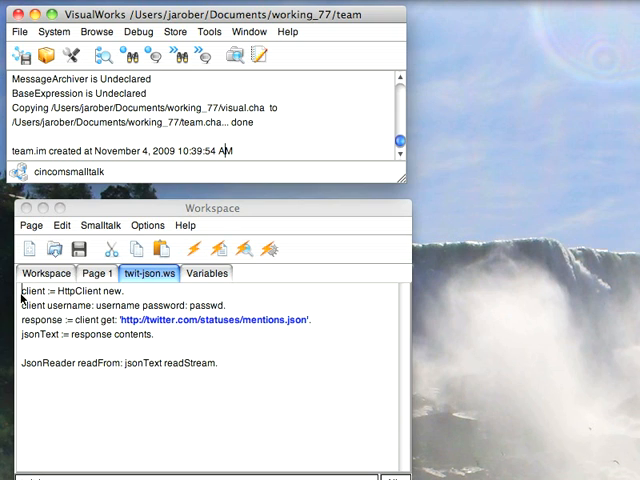
Step: Inspect the JsonReader readFrom: result and view a field of the first tweet dictionary
double_click(44, 292)
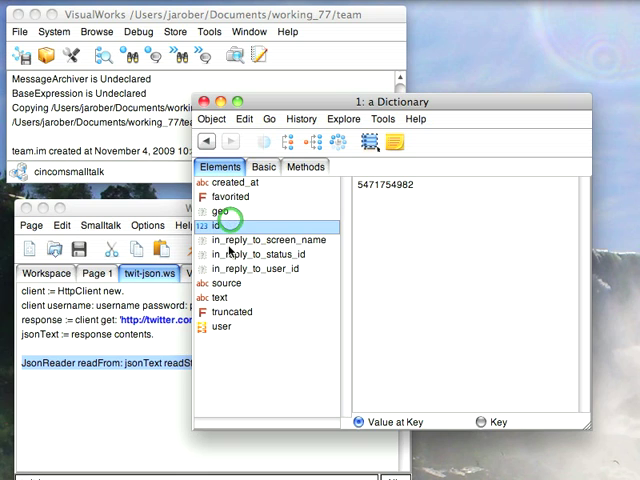
left_click(264, 240)
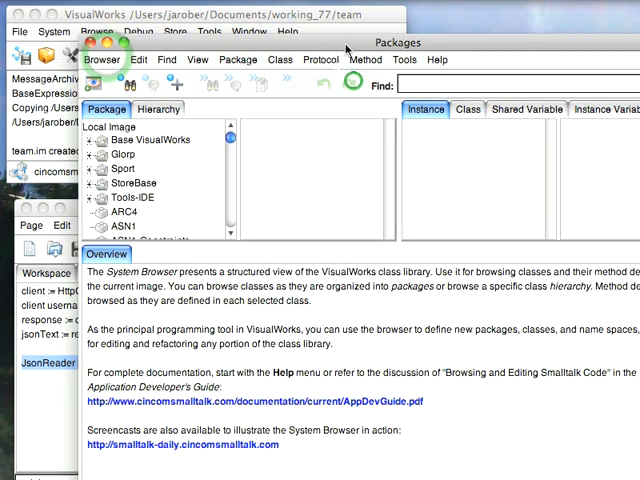
Step: Scroll the System Browser's package list toward the JSONReader package
scroll("down", 3)
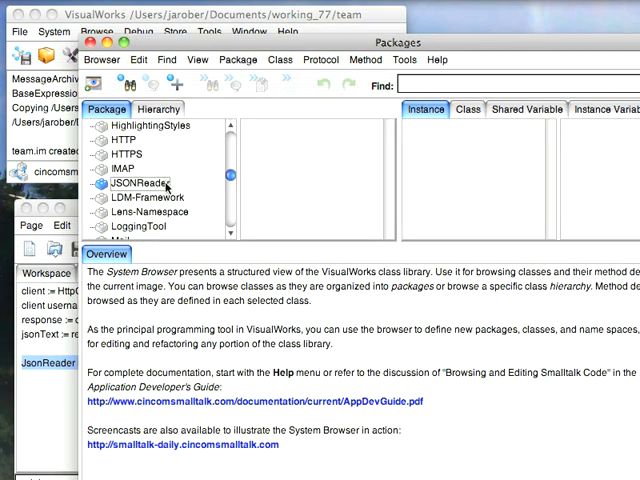
Step: Select the JSONReader package to show its classes and package comment
left_click(140, 184)
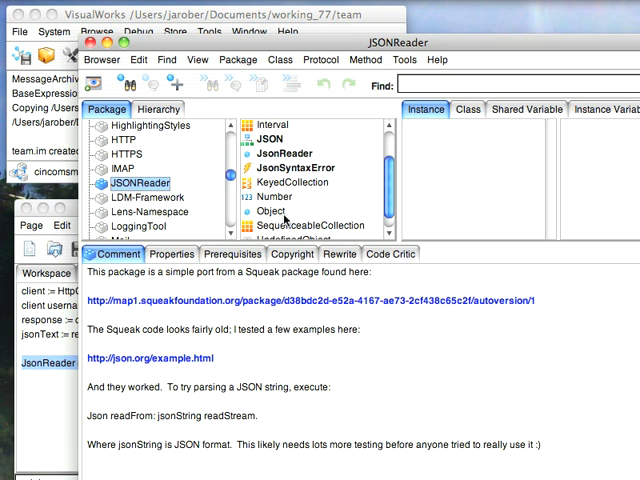